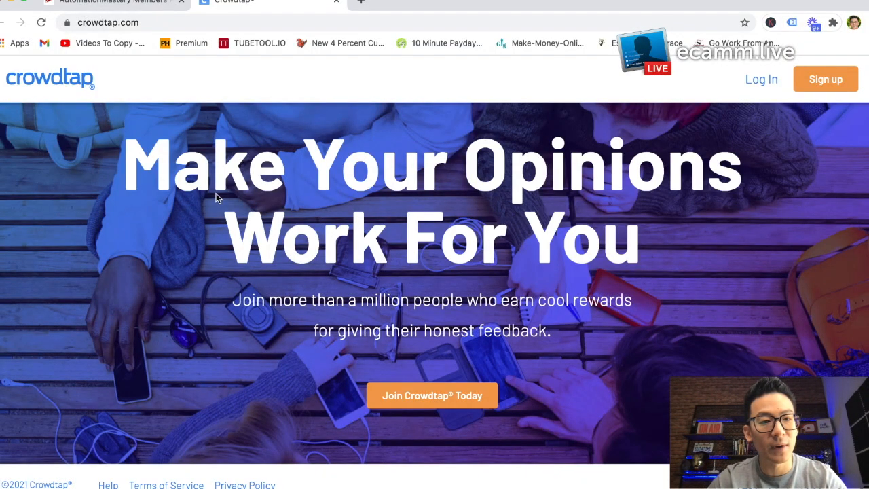
Scroll past the hero down to the 'Downtime has an upside' member-feedback section
scroll("down", 3)
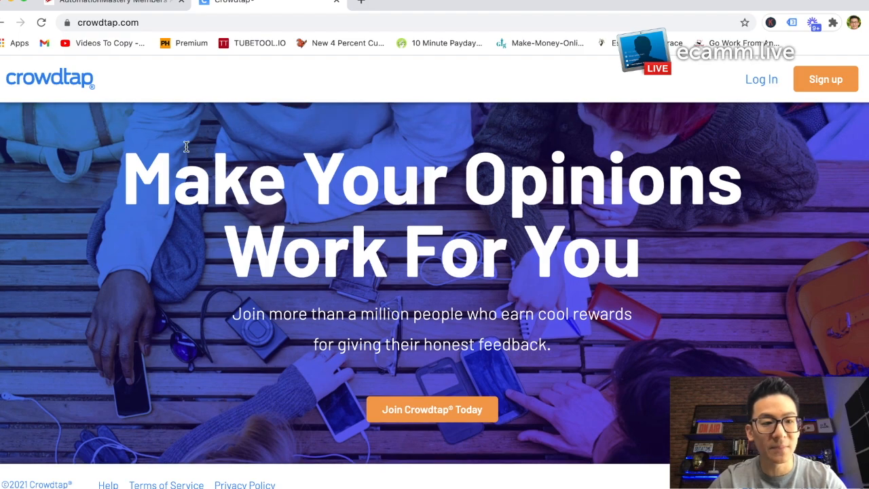
mouse_move(261, 186)
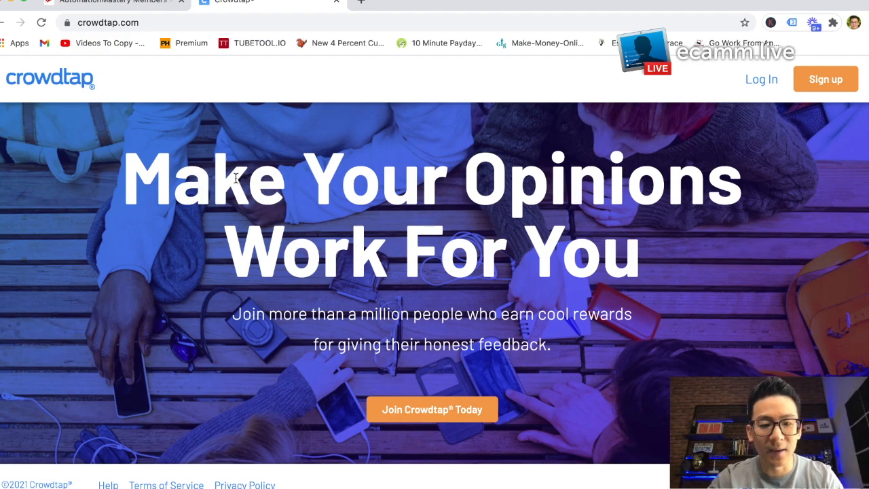
scroll("down", 3)
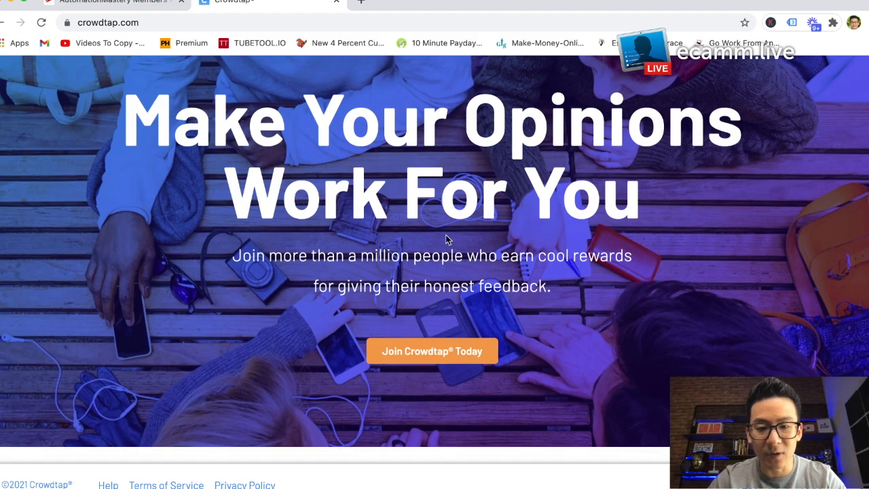
scroll("down", 3)
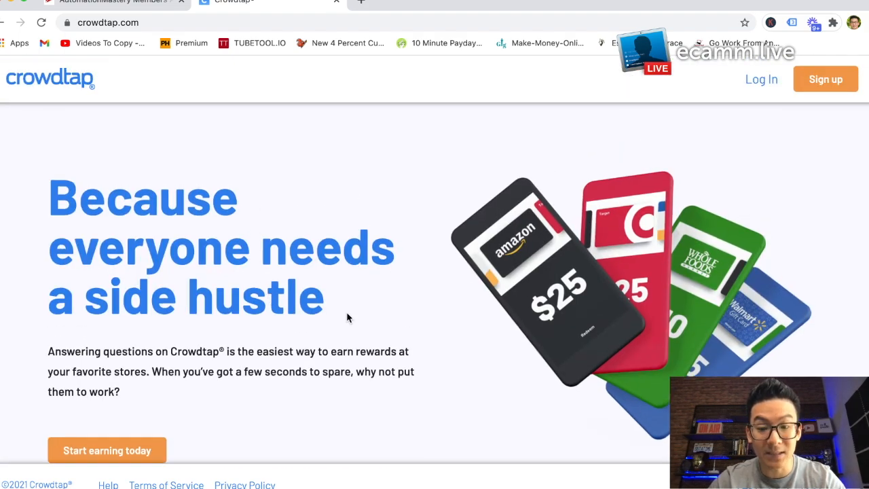
mouse_move(447, 328)
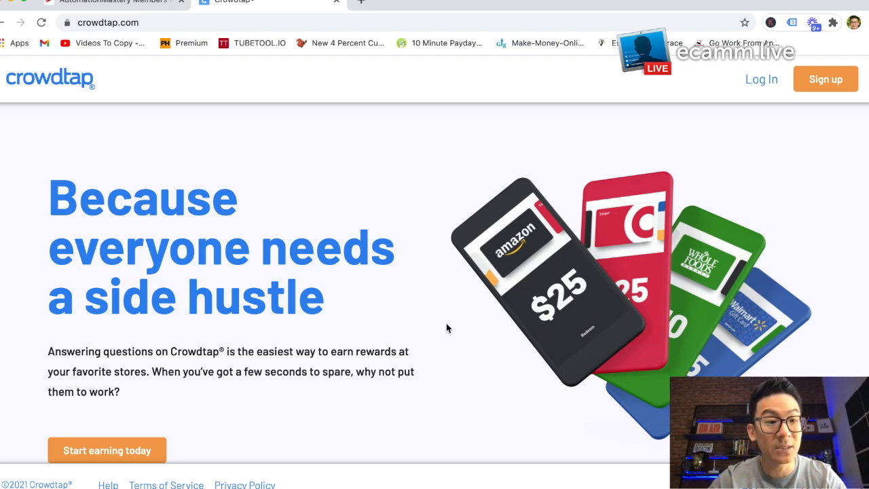
mouse_move(229, 211)
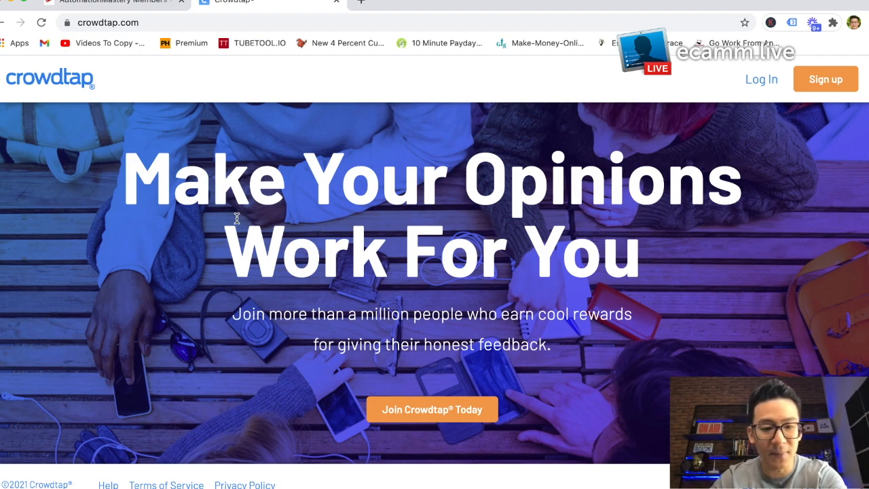
mouse_move(311, 268)
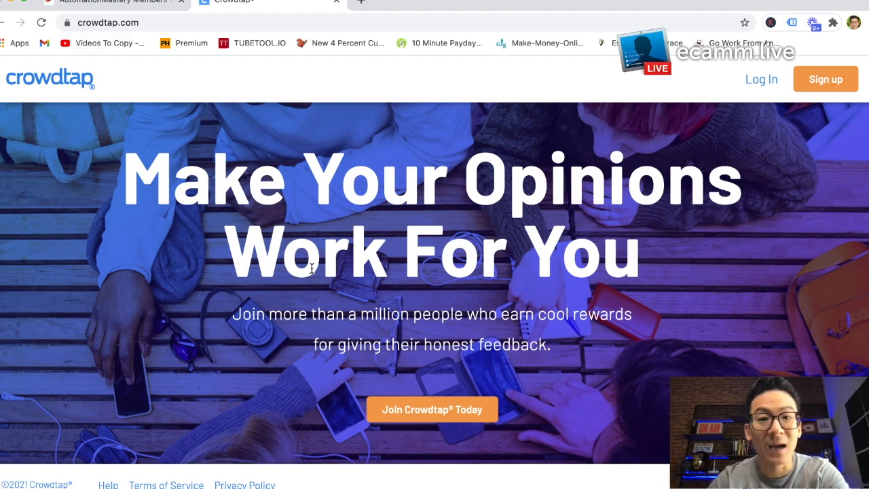
mouse_move(295, 260)
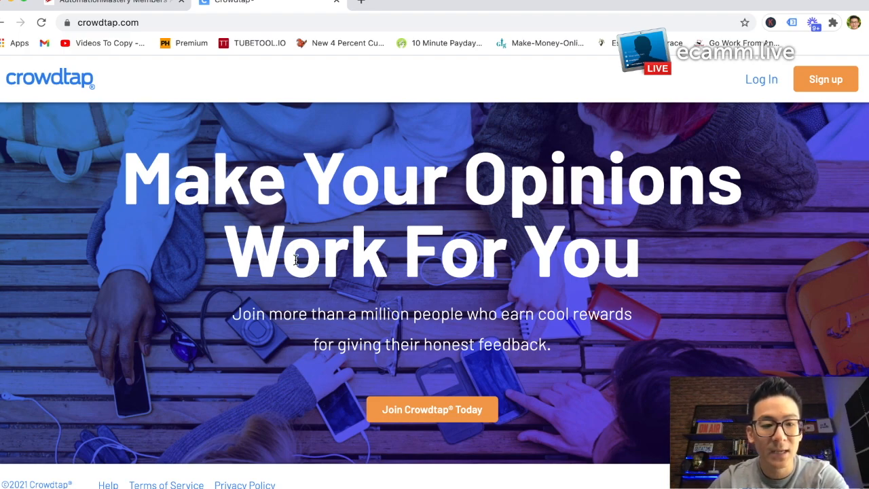
mouse_move(197, 229)
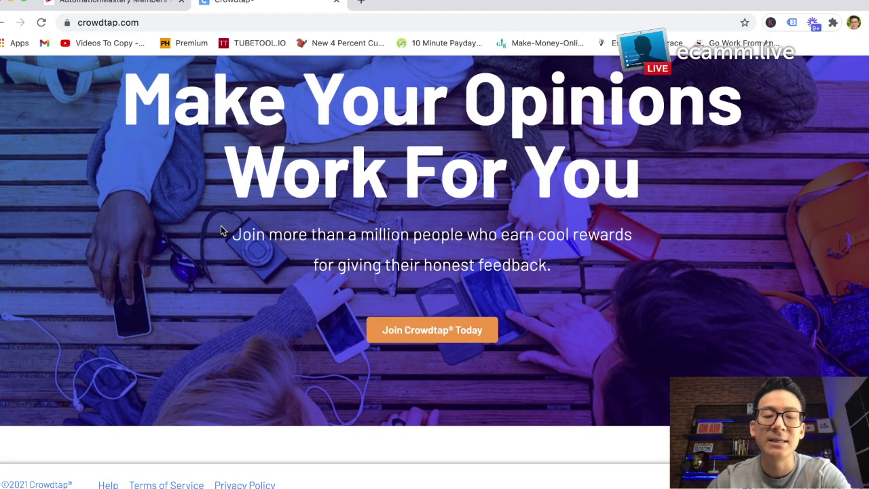
scroll("down", 3)
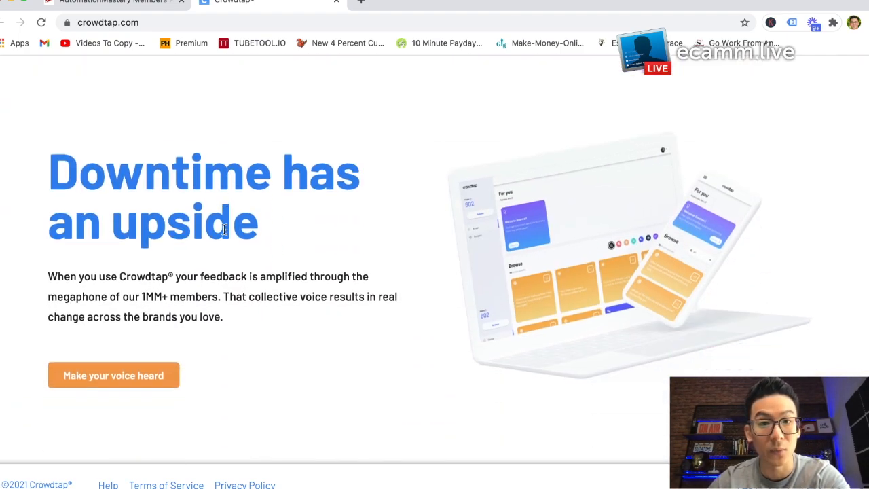
scroll("up", 3)
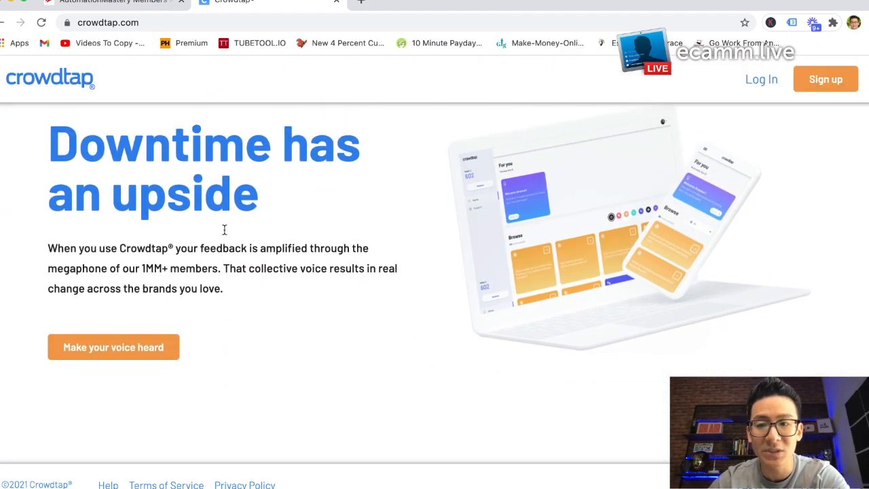
Open the 'Join Crowdtap Today' dialog offering Facebook or email sign-up
left_click(825, 79)
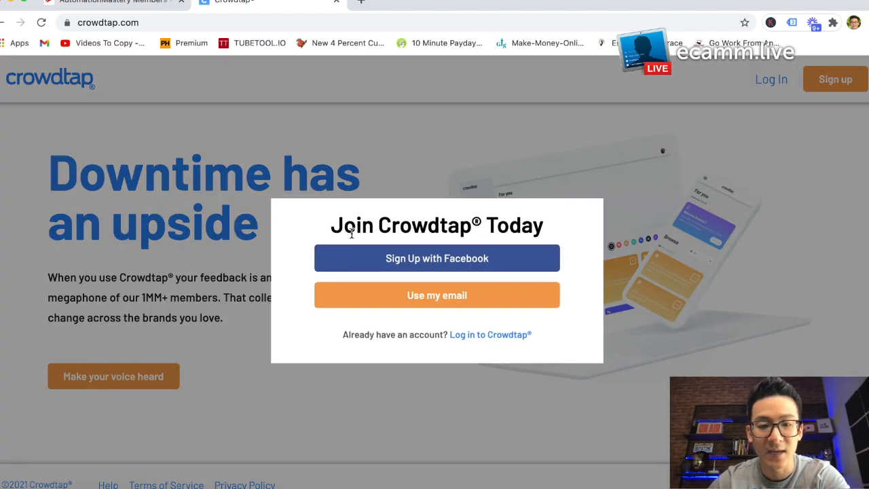
mouse_move(706, 156)
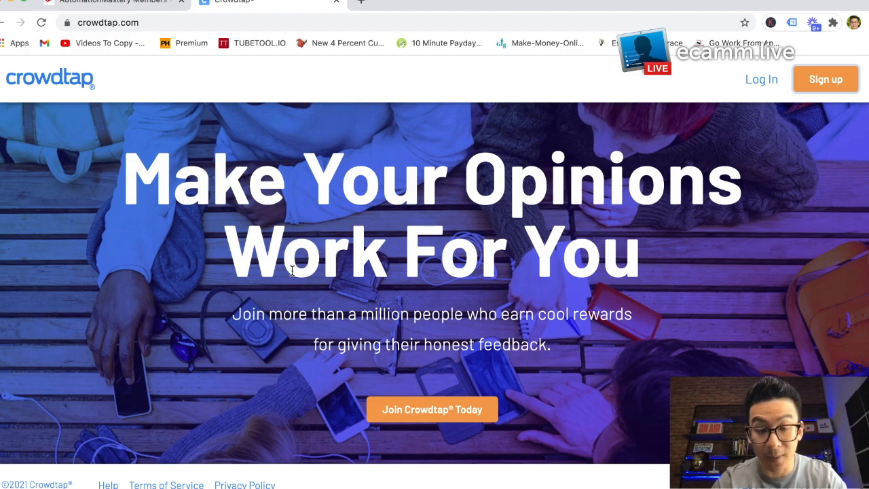
scroll("down", 3)
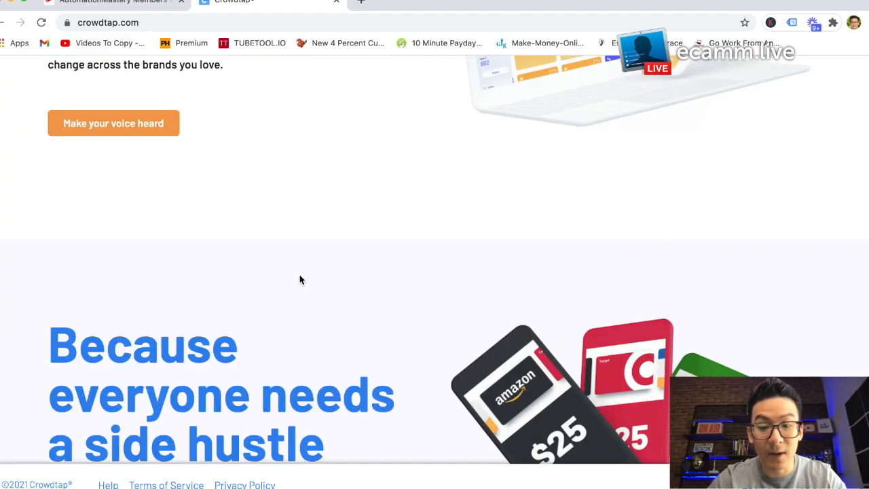
scroll("down", 3)
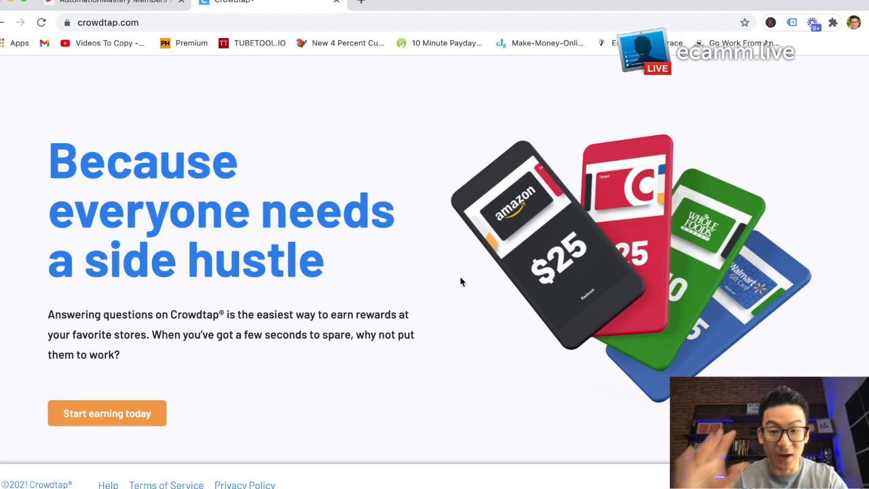
mouse_move(557, 275)
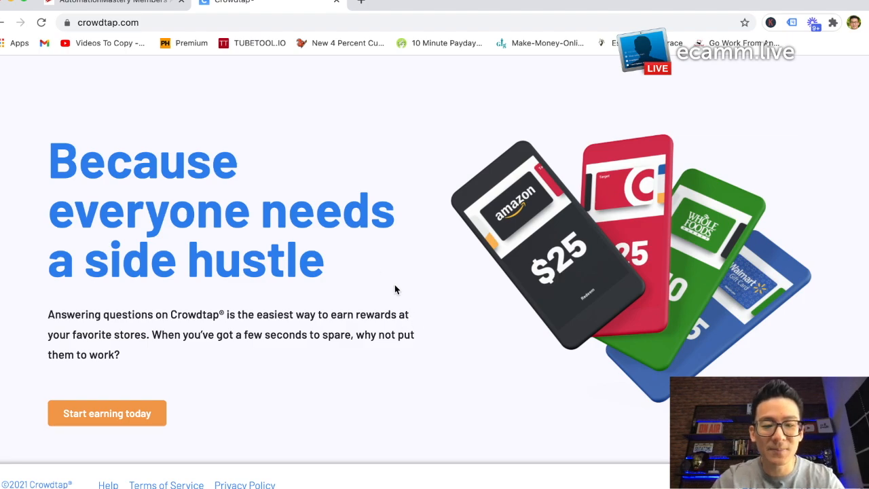
Scroll up until the 'Make Your Opinions Work For You' banner is showing
scroll("down", 3)
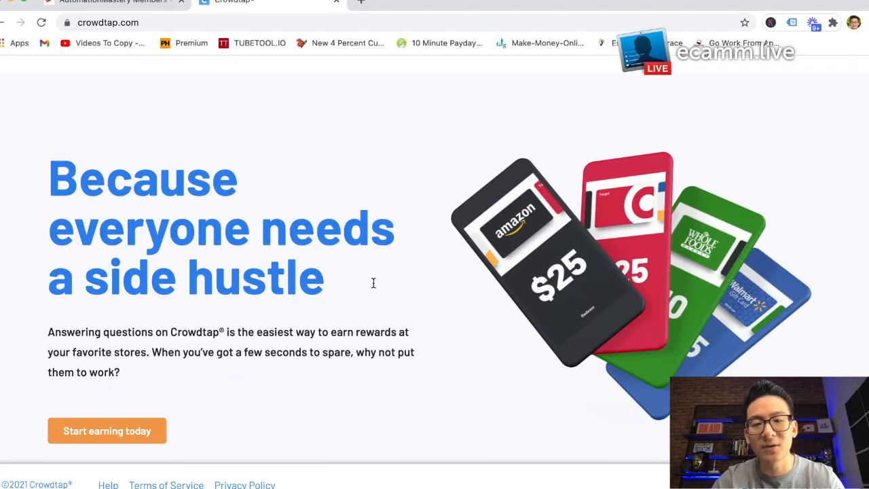
scroll("up", 3)
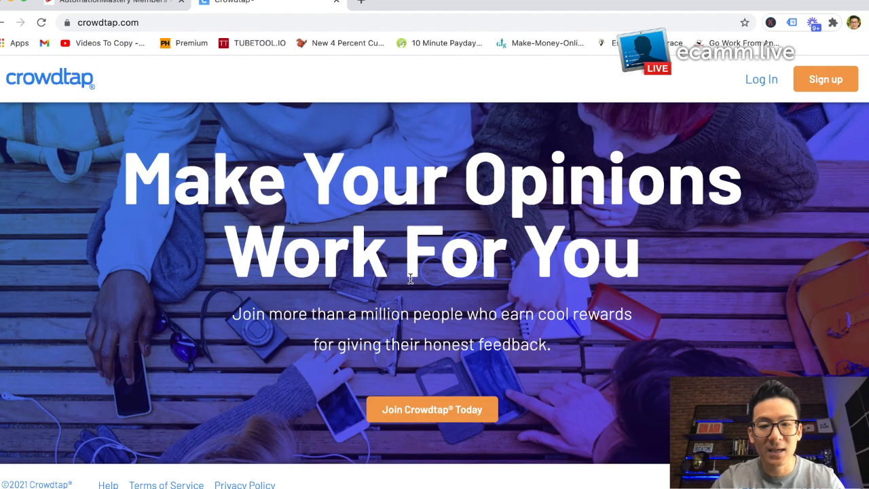
scroll("down", 3)
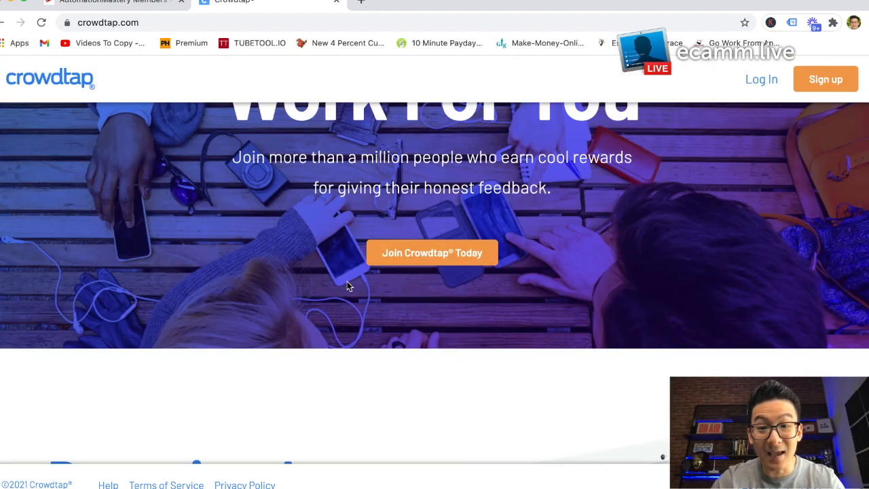
scroll("up", 3)
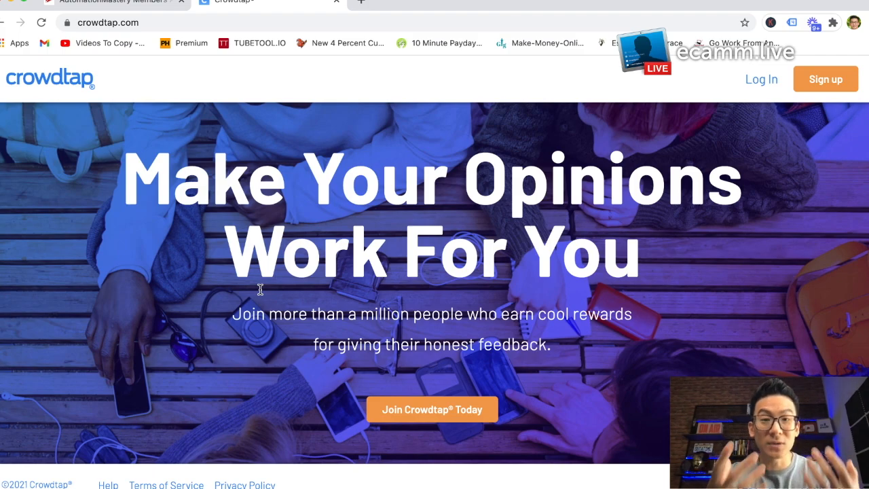
scroll("down", 3)
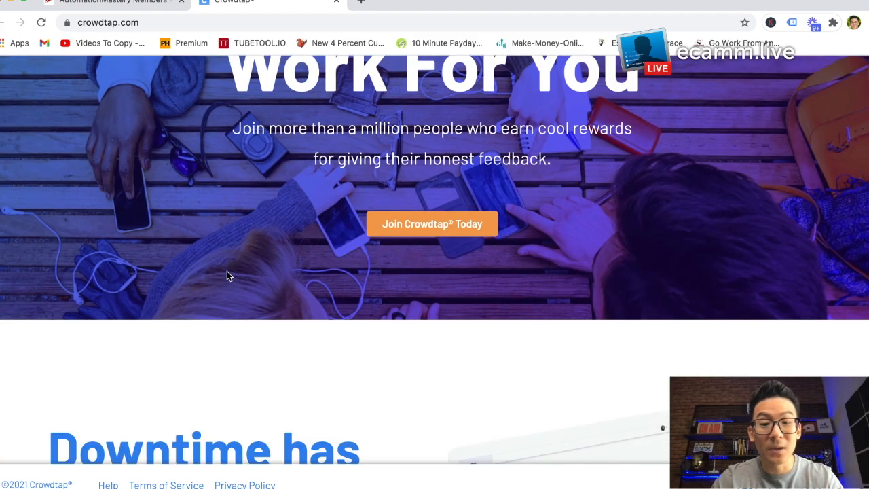
scroll("up", 3)
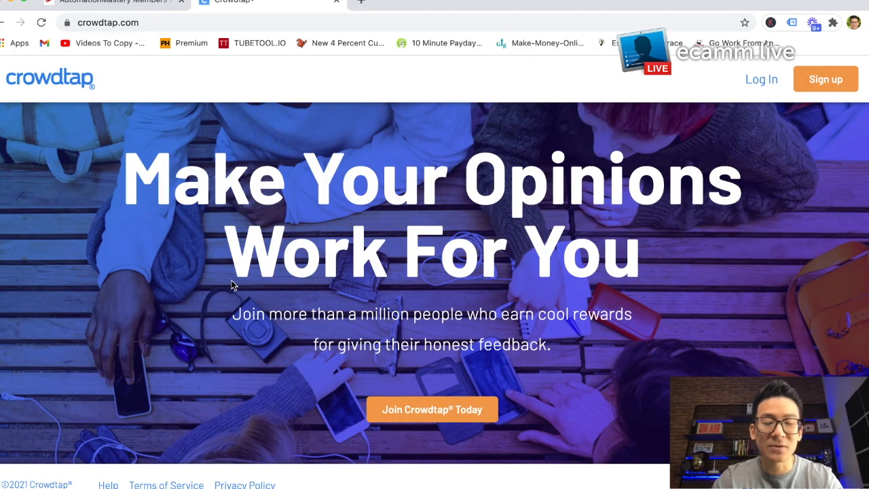
mouse_move(232, 284)
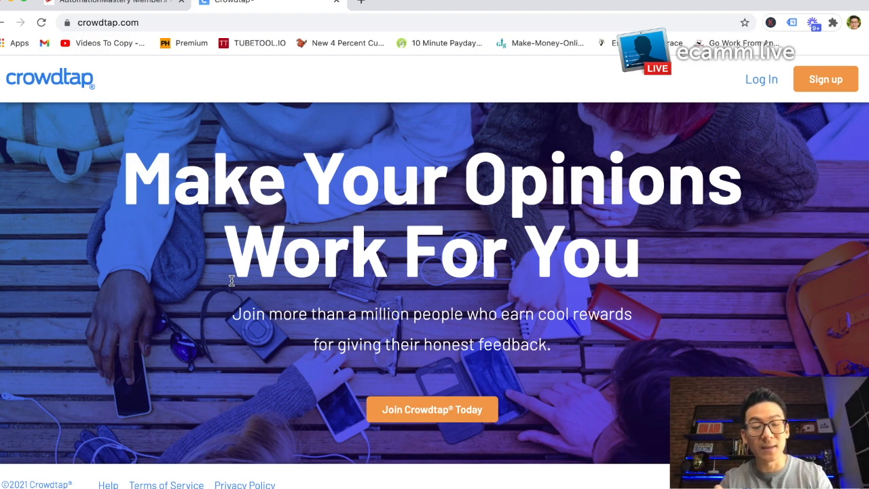
mouse_move(159, 286)
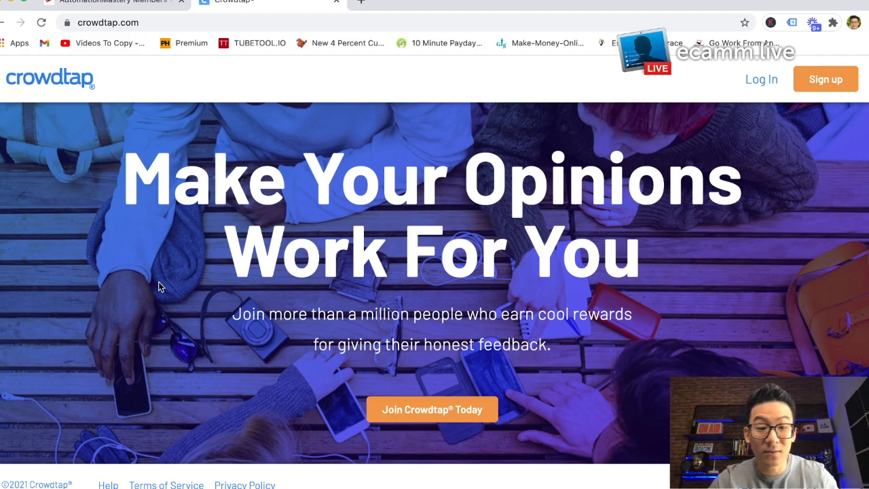
Scroll through the 'Turn your voice into change' and testimonial sections, then back up
scroll("down", 3)
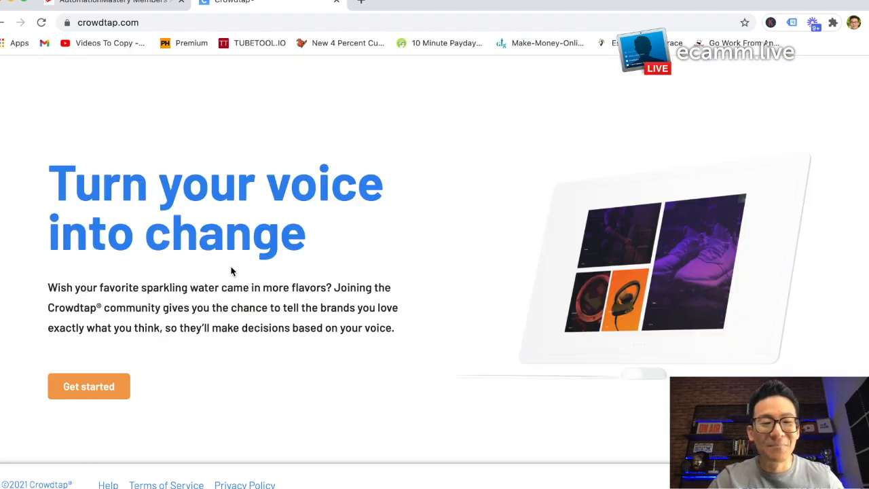
scroll("down", 3)
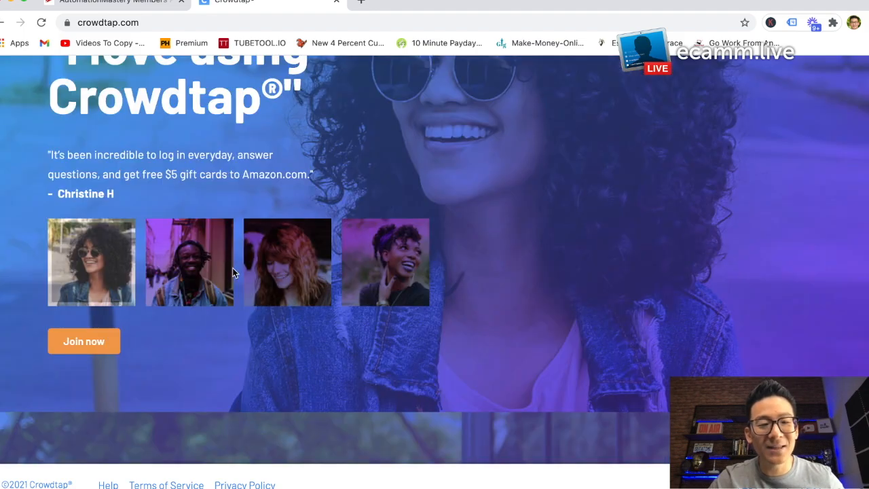
scroll("up", 3)
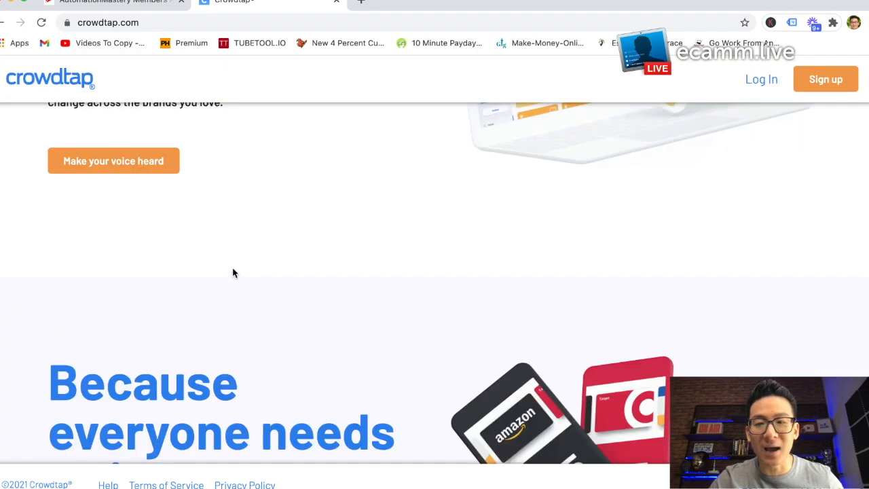
scroll("up", 3)
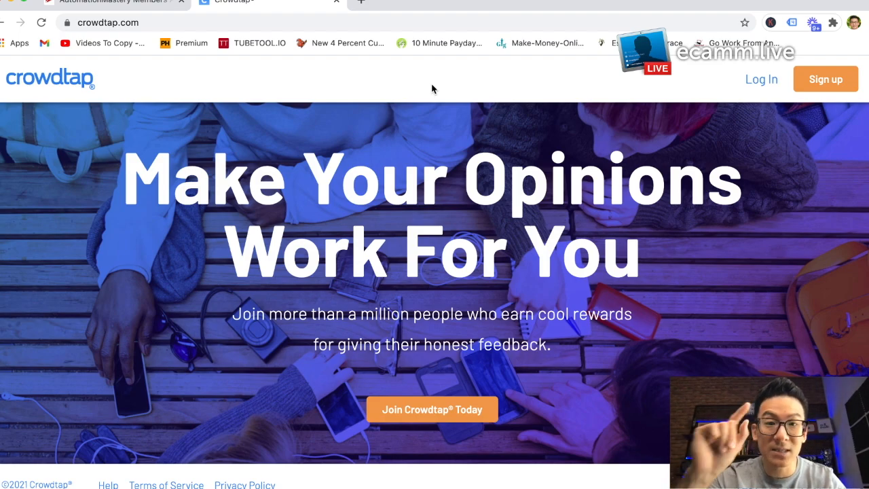
mouse_move(540, 371)
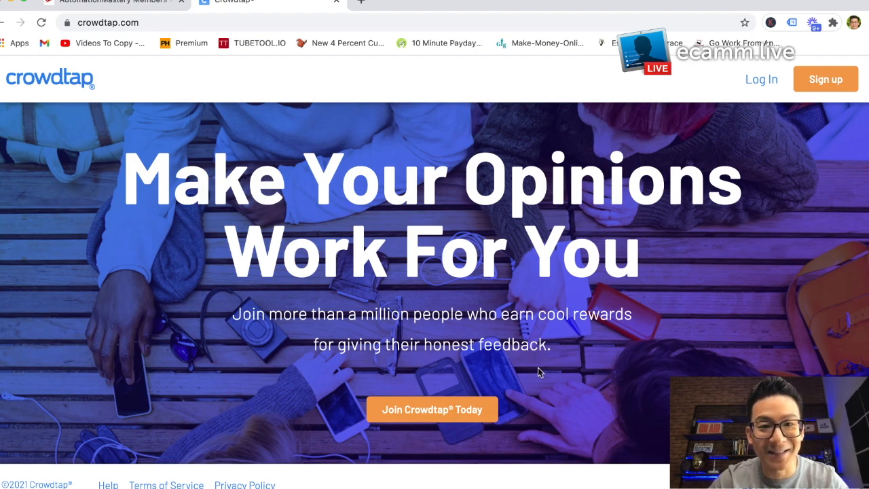